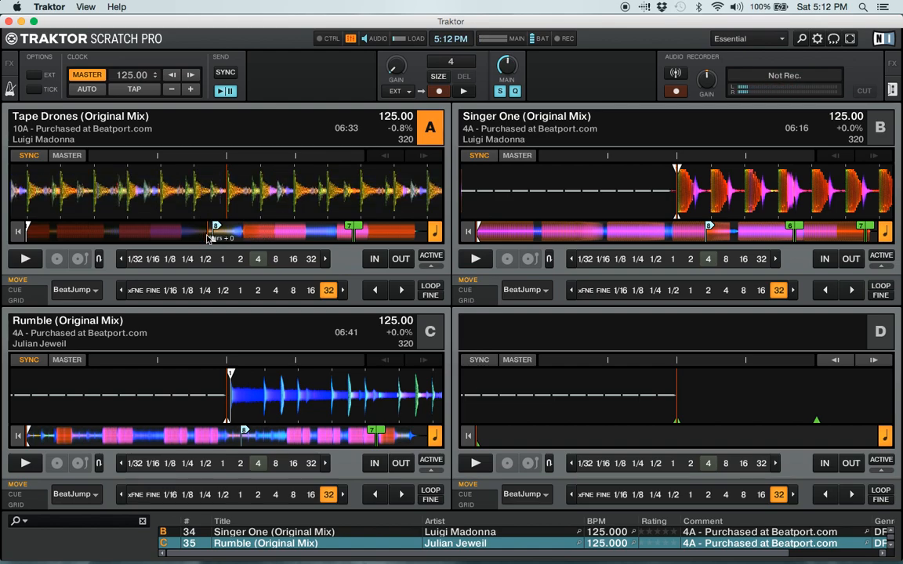
# Step: Start playback of Tape Drones (Original Mix) on deck A at 125 BPM
pyautogui.click(24, 259)
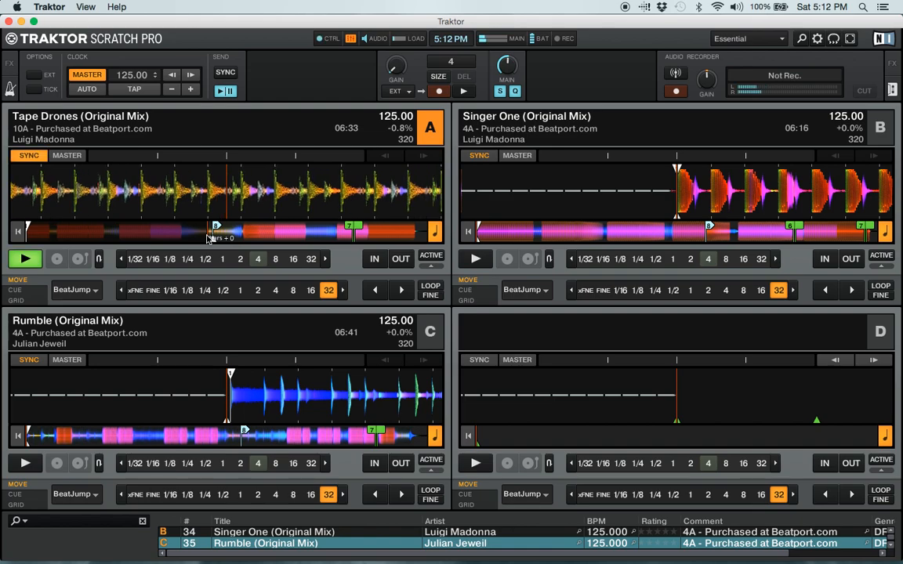